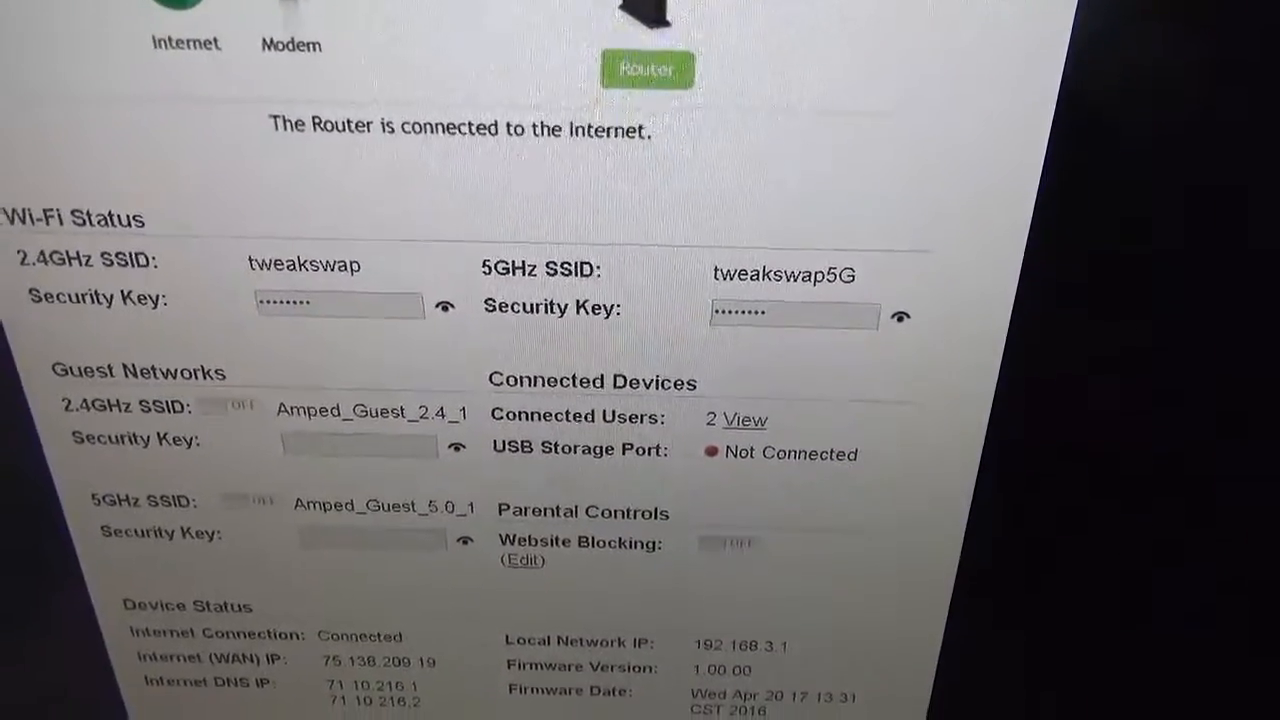
- Reach the Quality of Service page via More Settings, leaving QoS unchecked
scroll("down", 3)
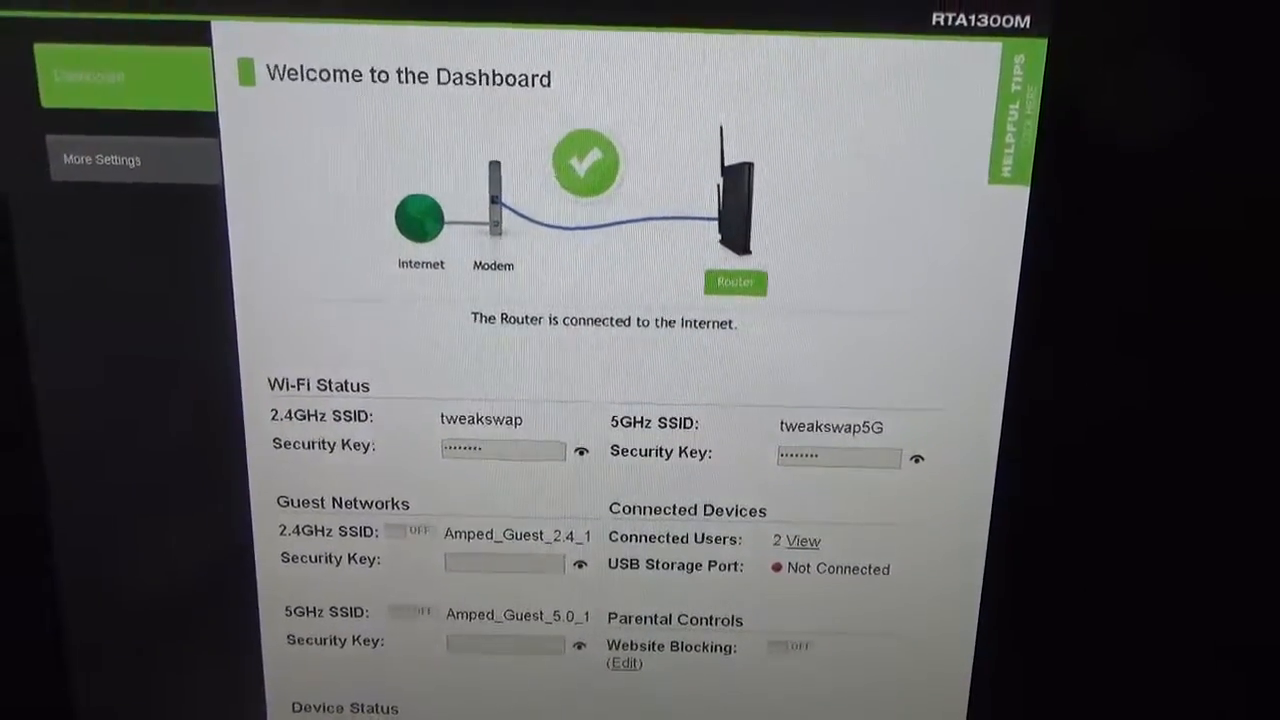
scroll("down", 3)
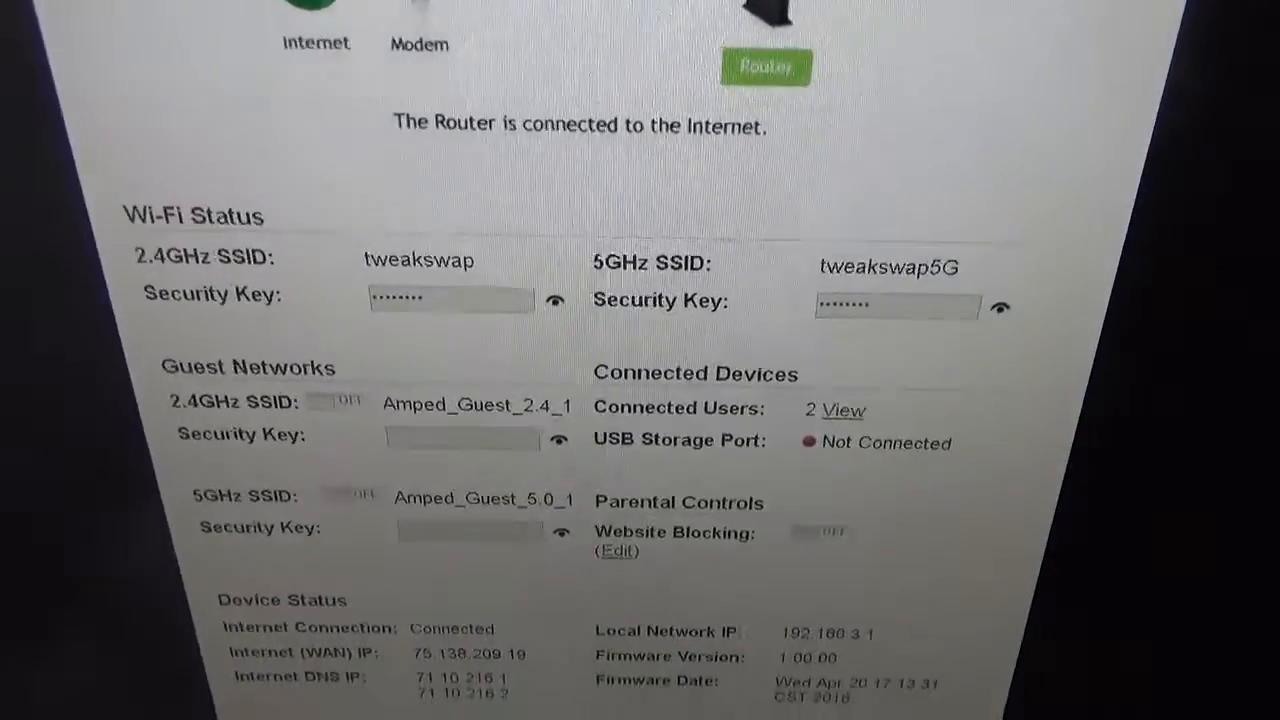
scroll("down", 3)
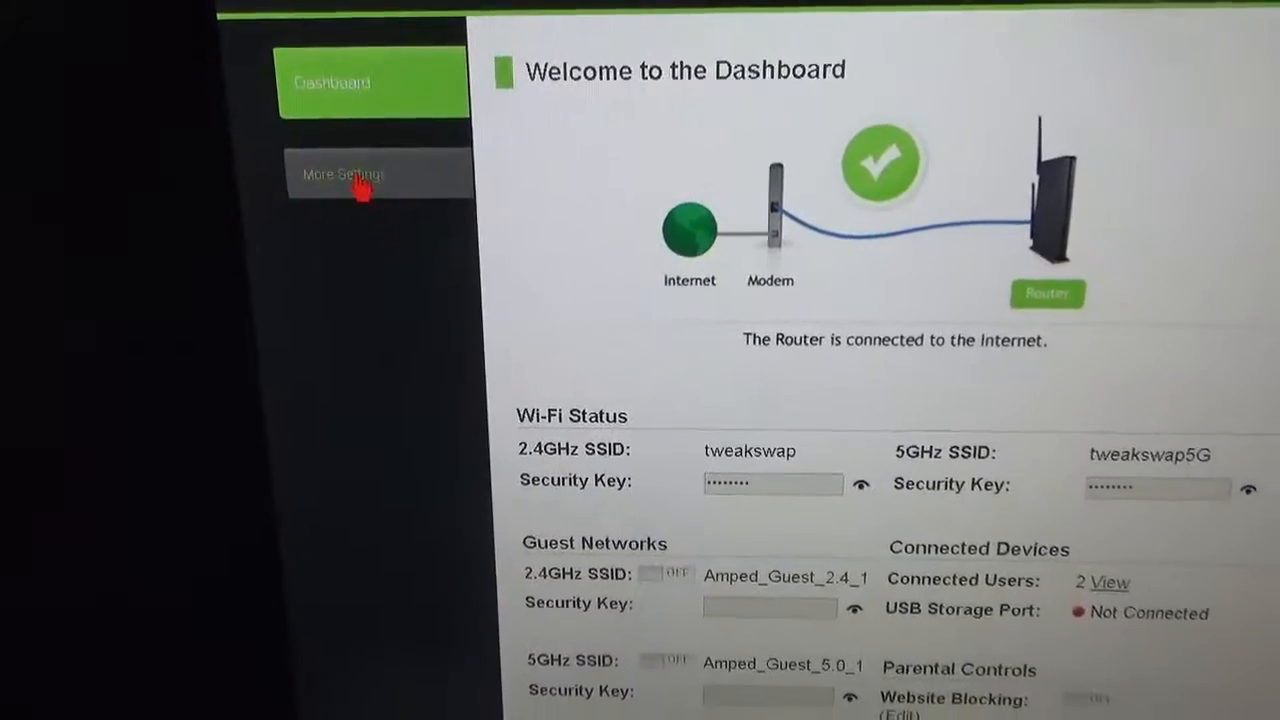
left_click(344, 174)
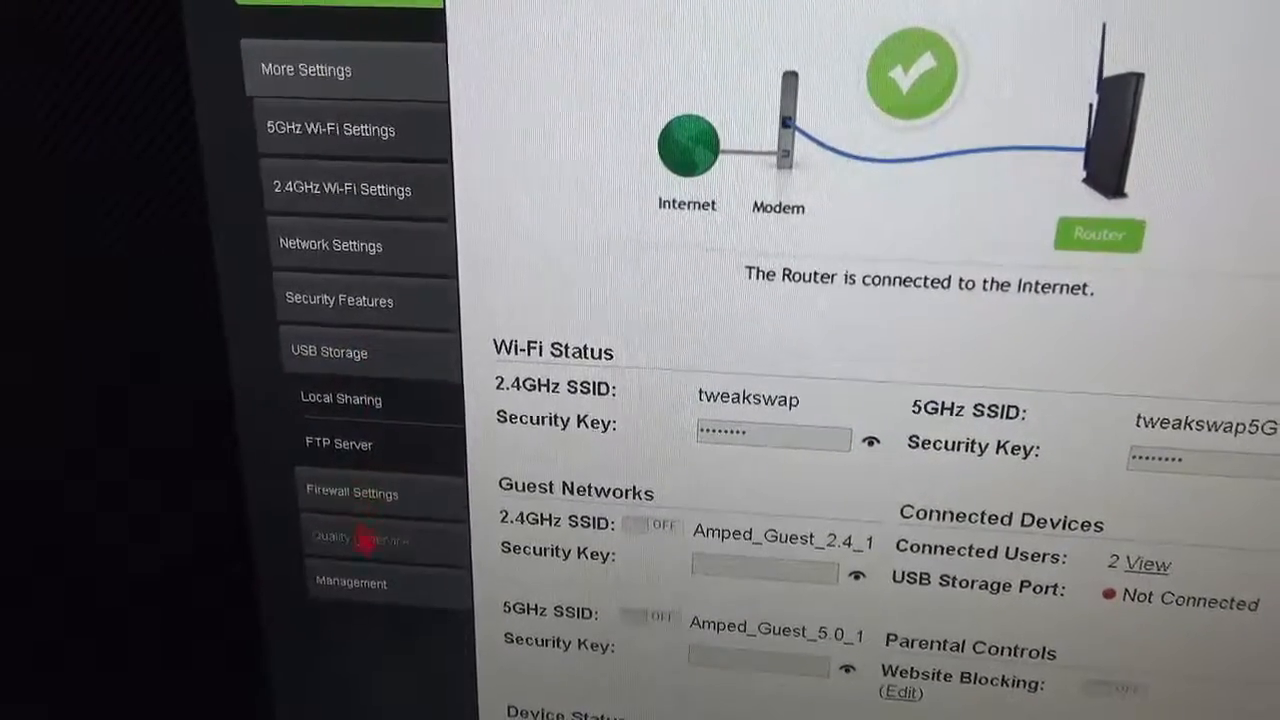
left_click(360, 540)
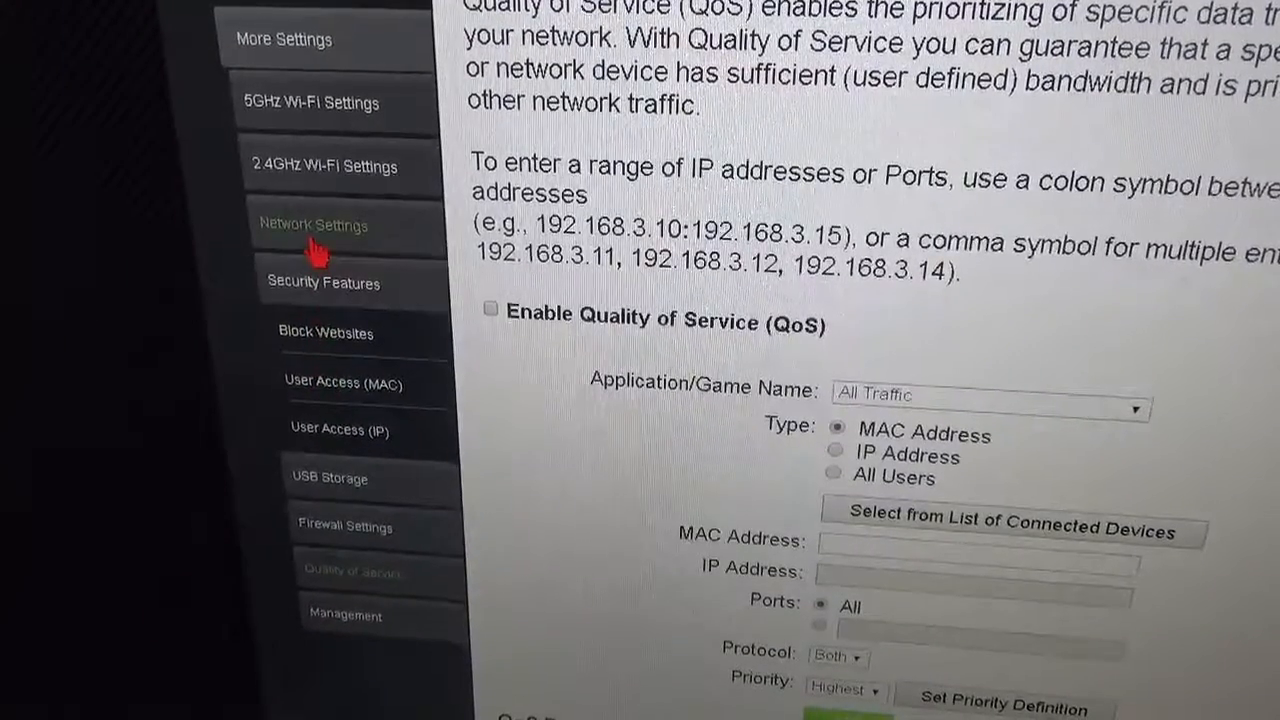
- Navigate through Network Settings and Advanced Settings to the Internet (WAN) IP settings
left_click(314, 224)
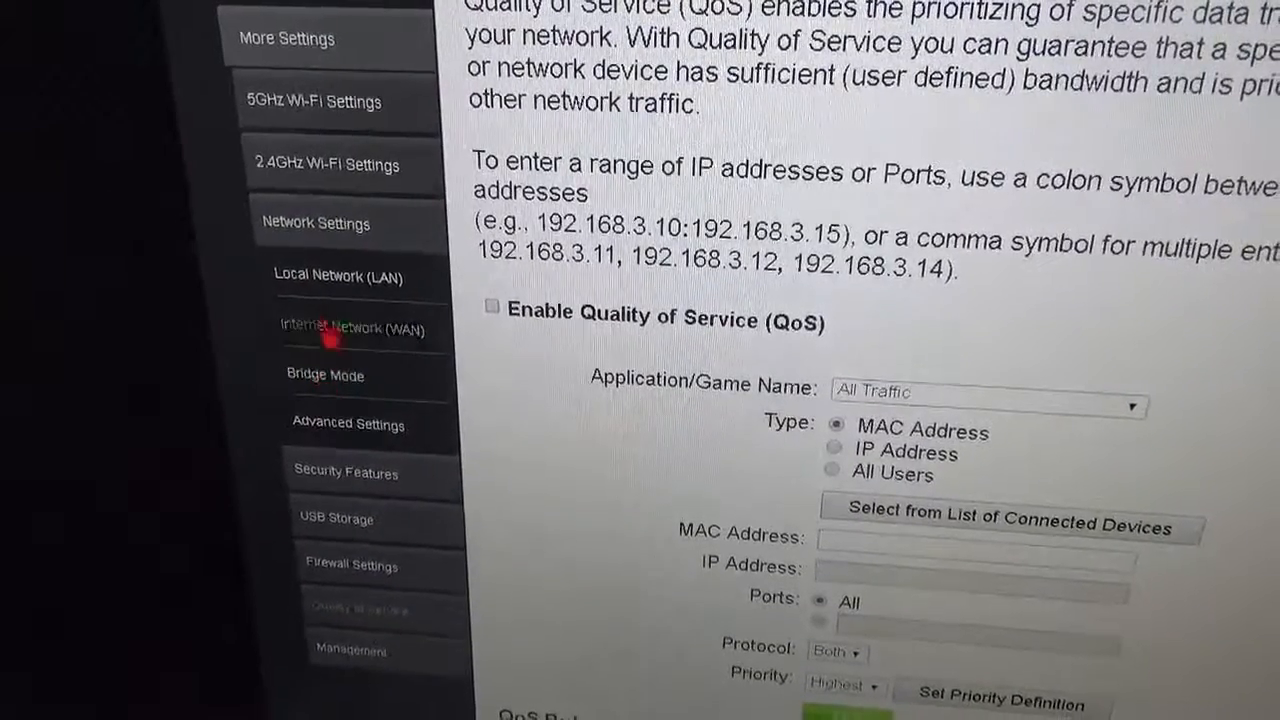
left_click(338, 276)
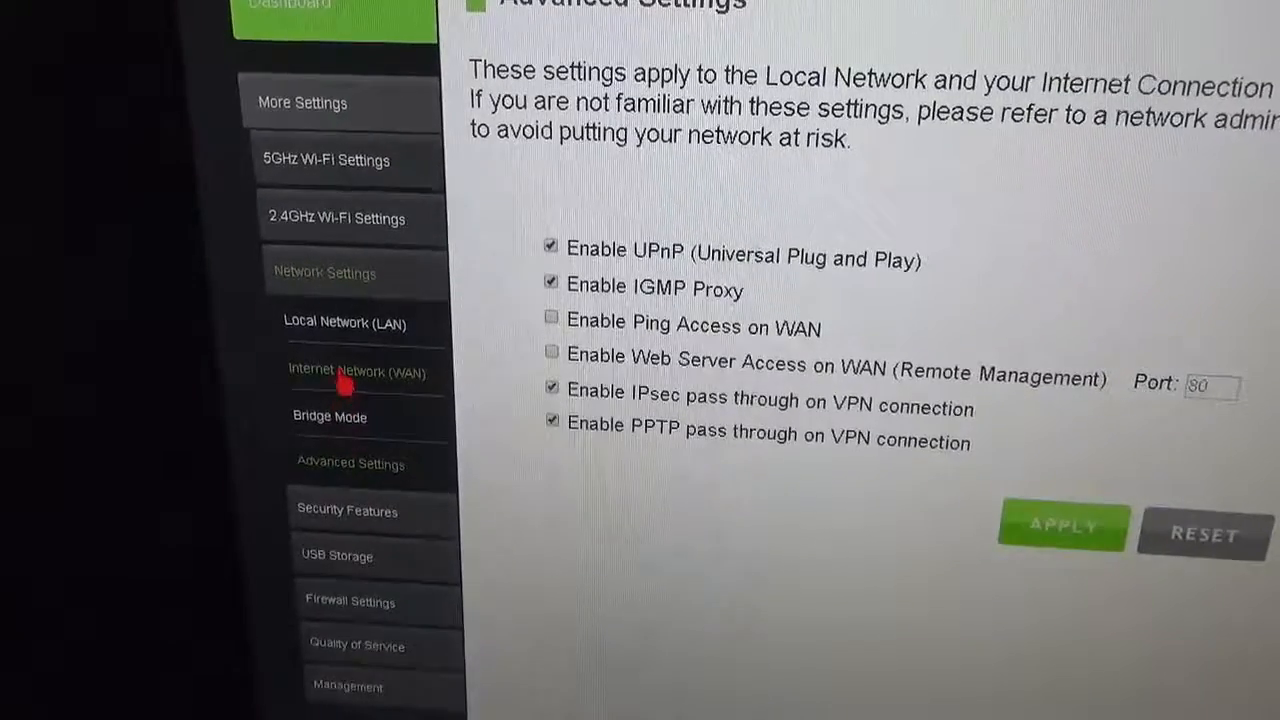
left_click(358, 370)
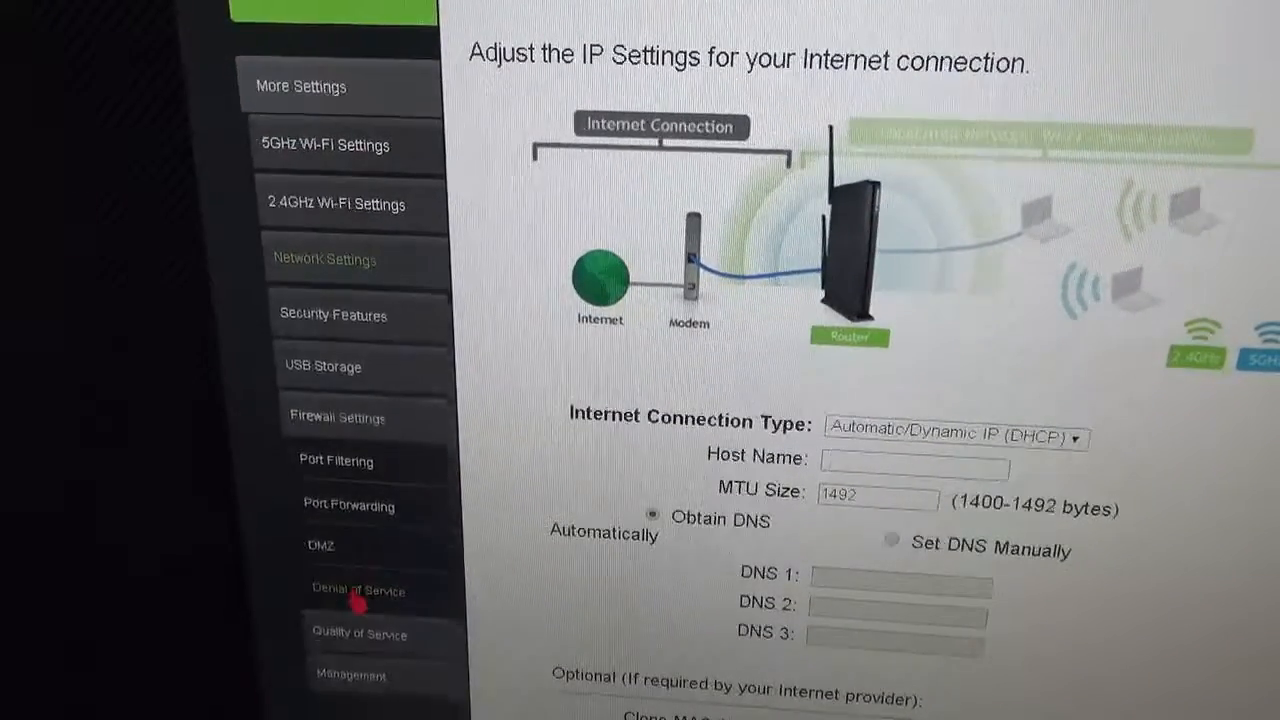
- View the Denial of Service prevention settings, then the DMZ settings, leaving both disabled
left_click(358, 590)
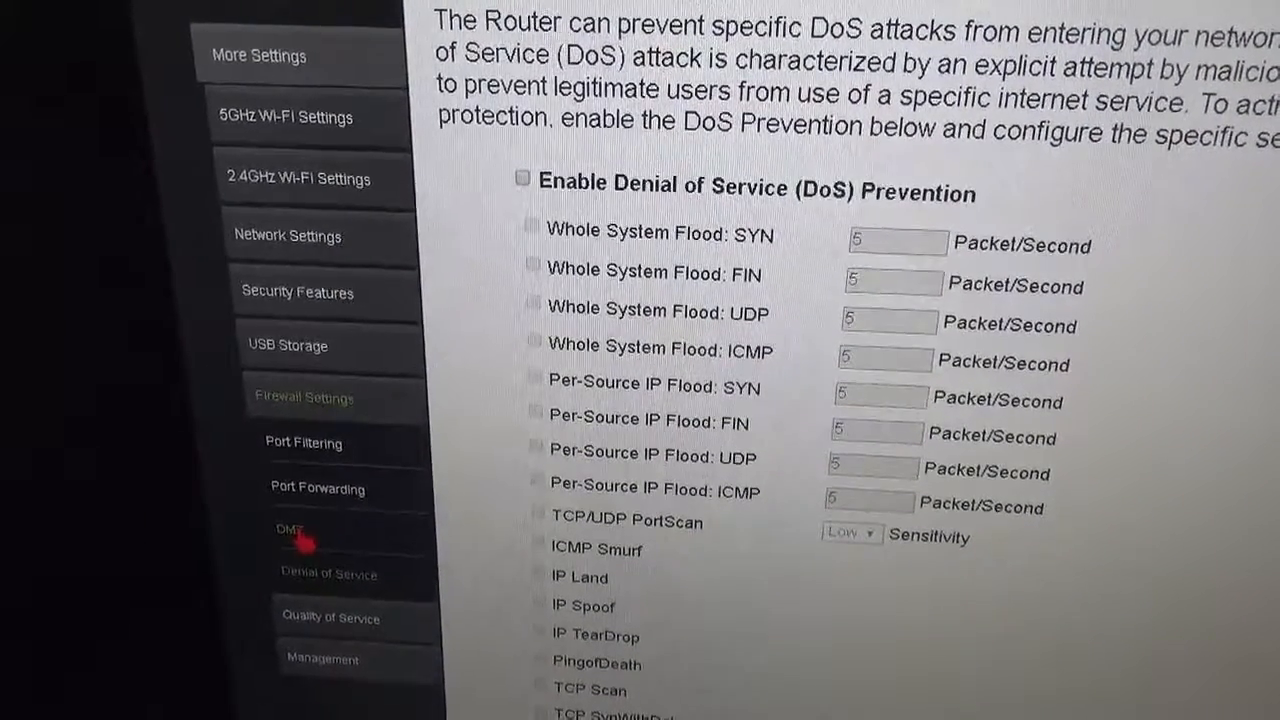
left_click(290, 530)
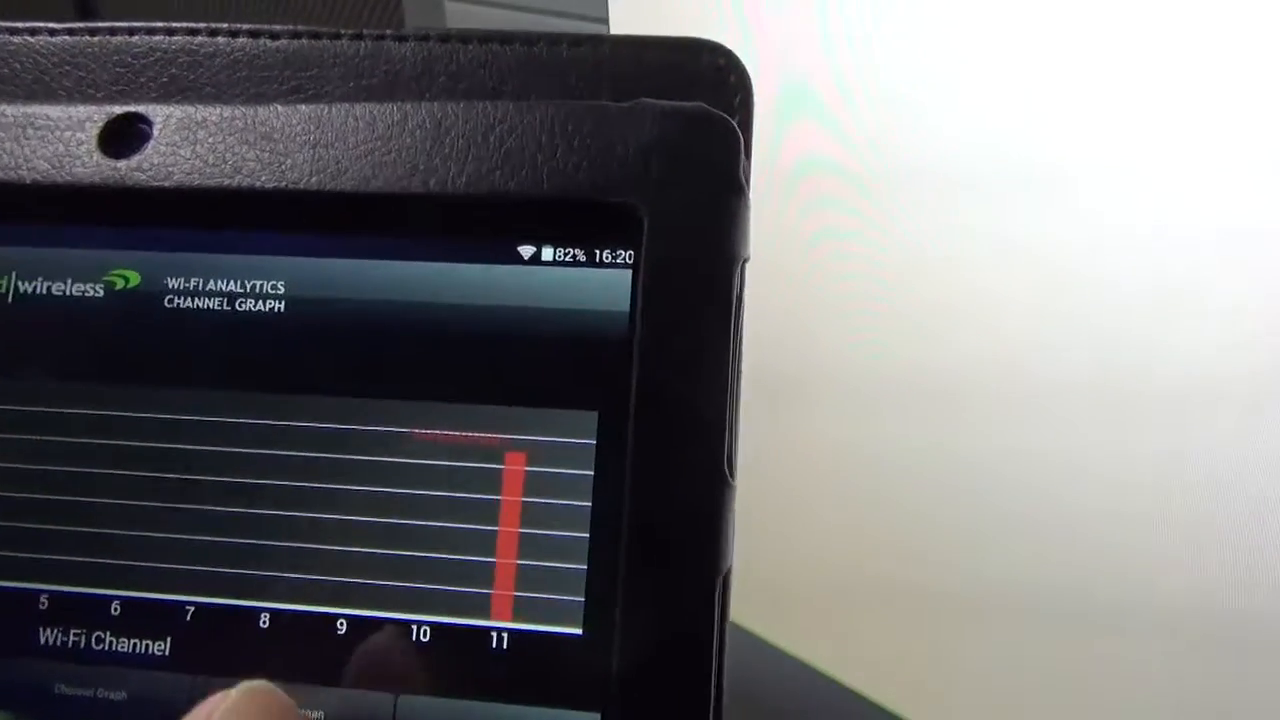
- Switch the tablet Wi-Fi Analytics app to Signal Graph, then to Signal Meter
left_click(224, 688)
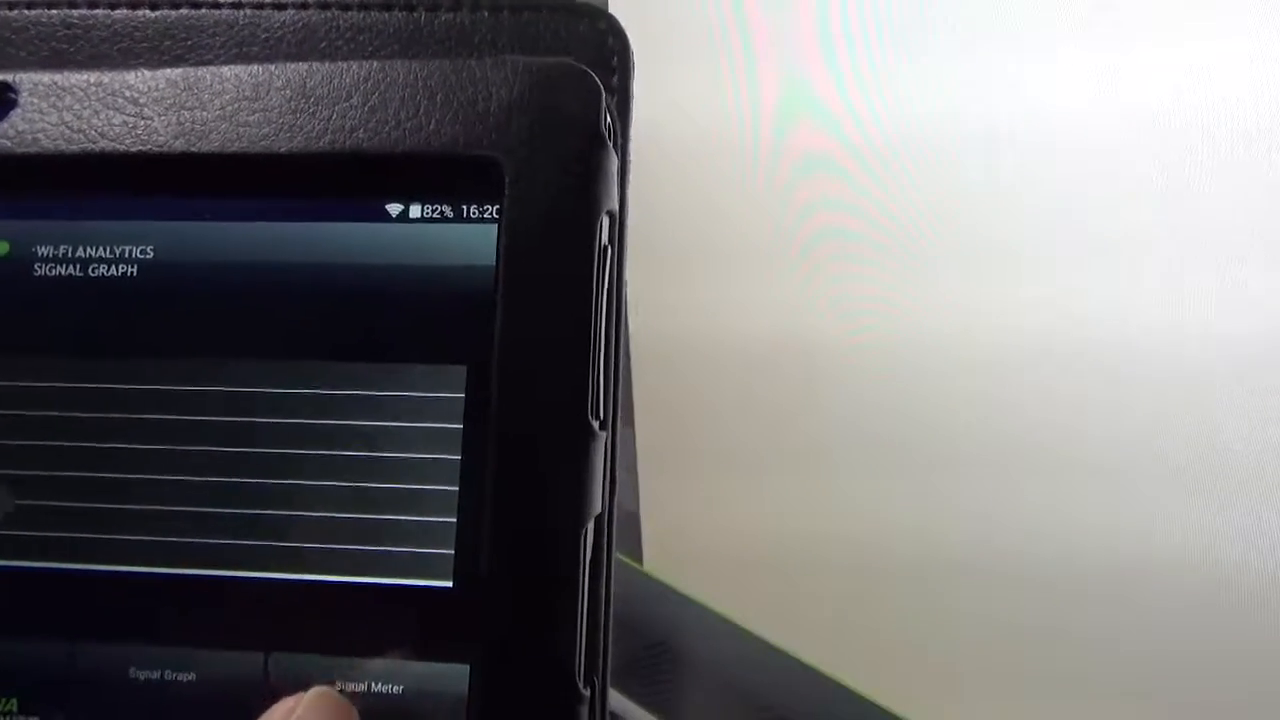
left_click(362, 688)
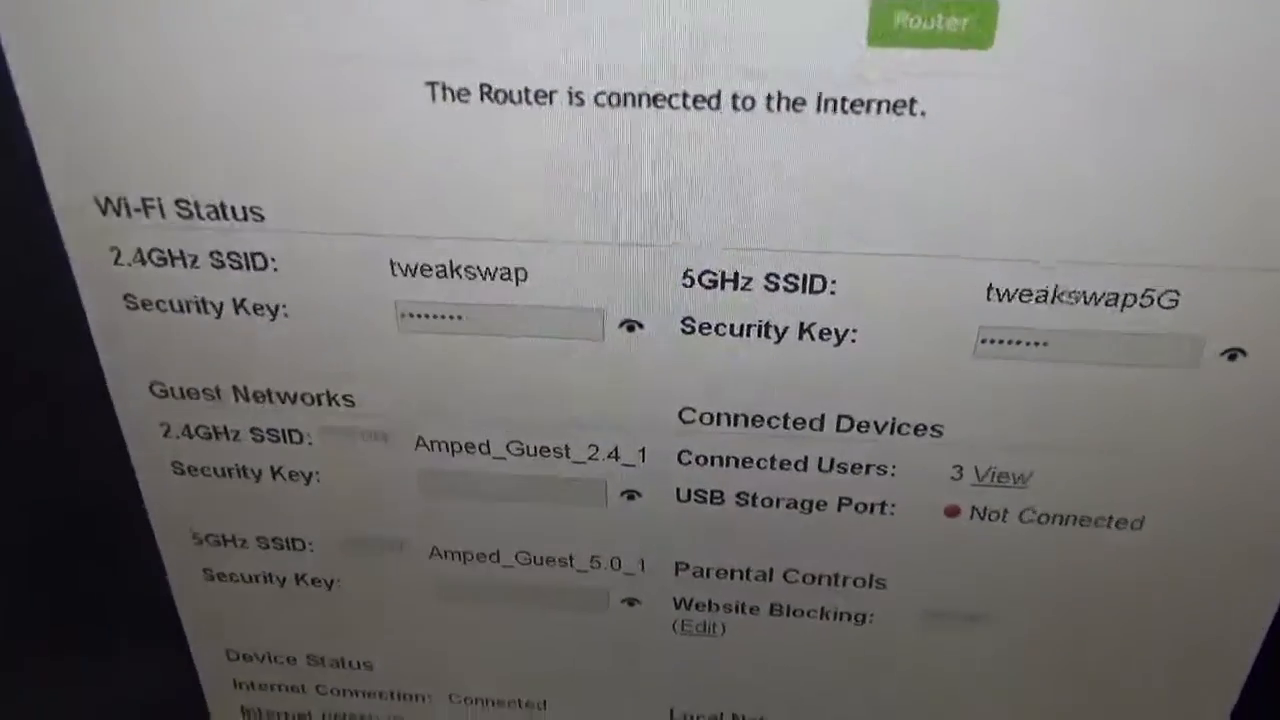
- Review the Dashboard showing 3 connected users and expand the More Settings submenu
scroll("down", 3)
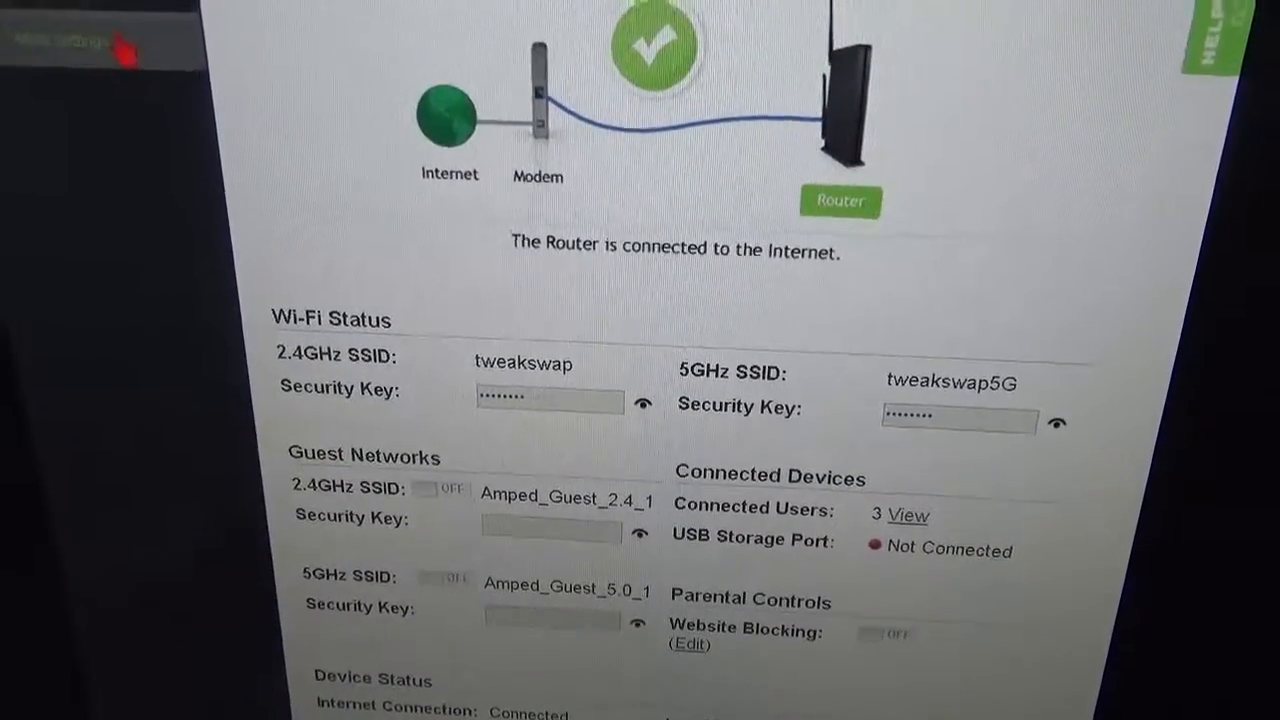
left_click(60, 40)
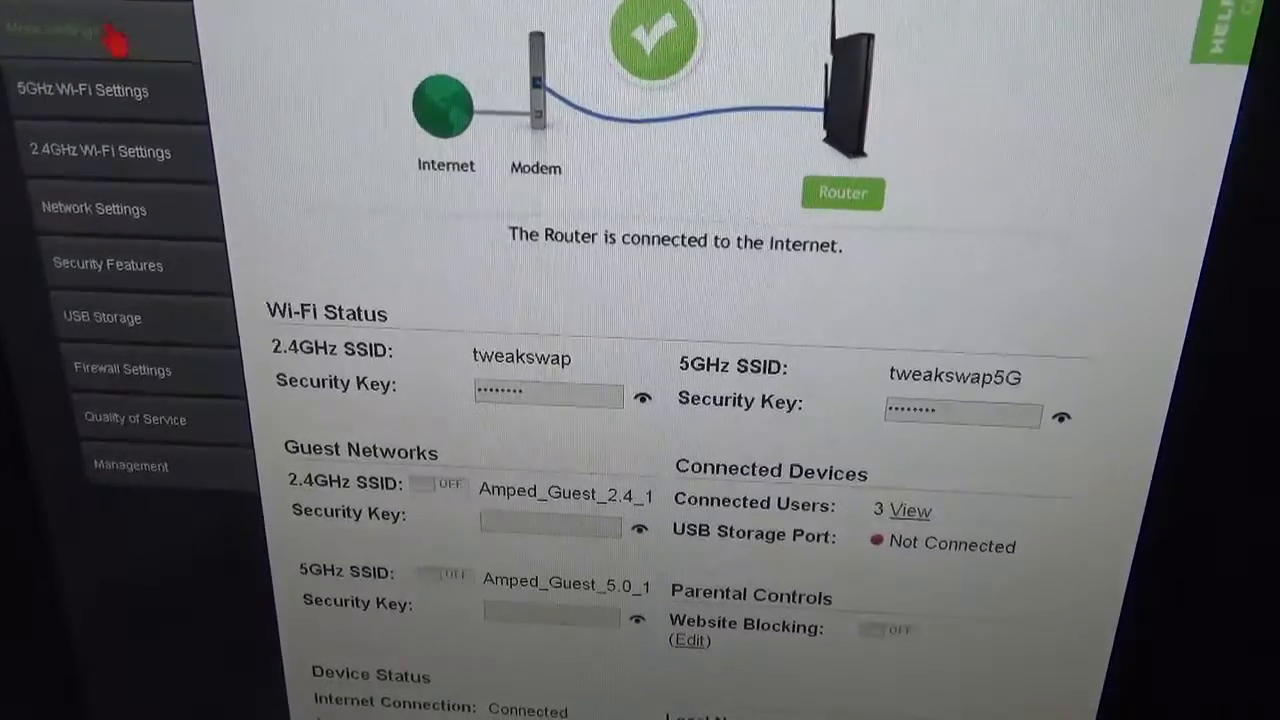